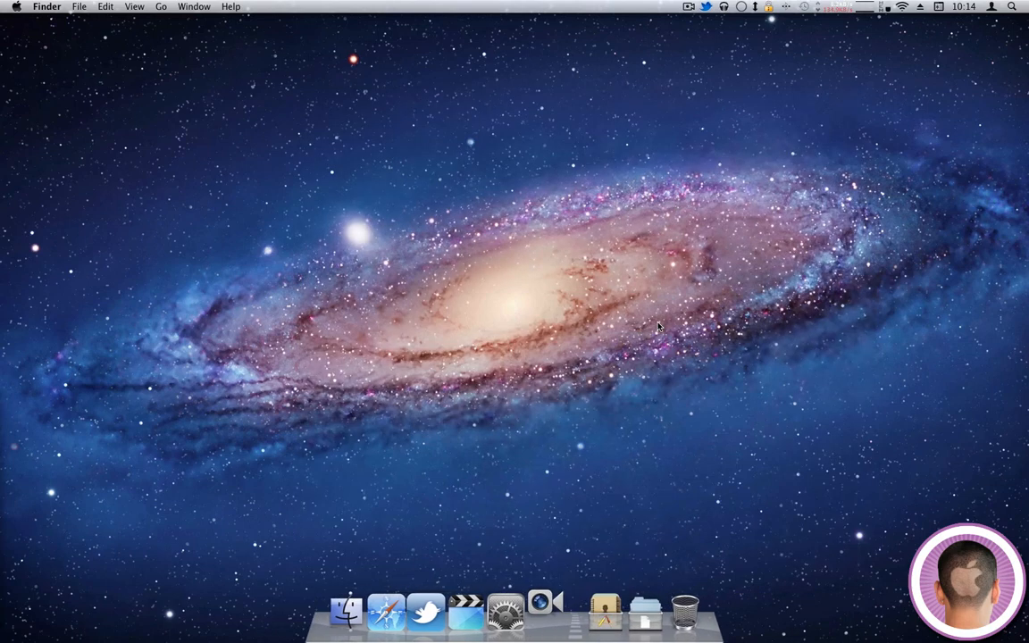
# Launch FaceTime from the Dock to reach the Apple ID sign-in screen
pyautogui.click(544, 610)
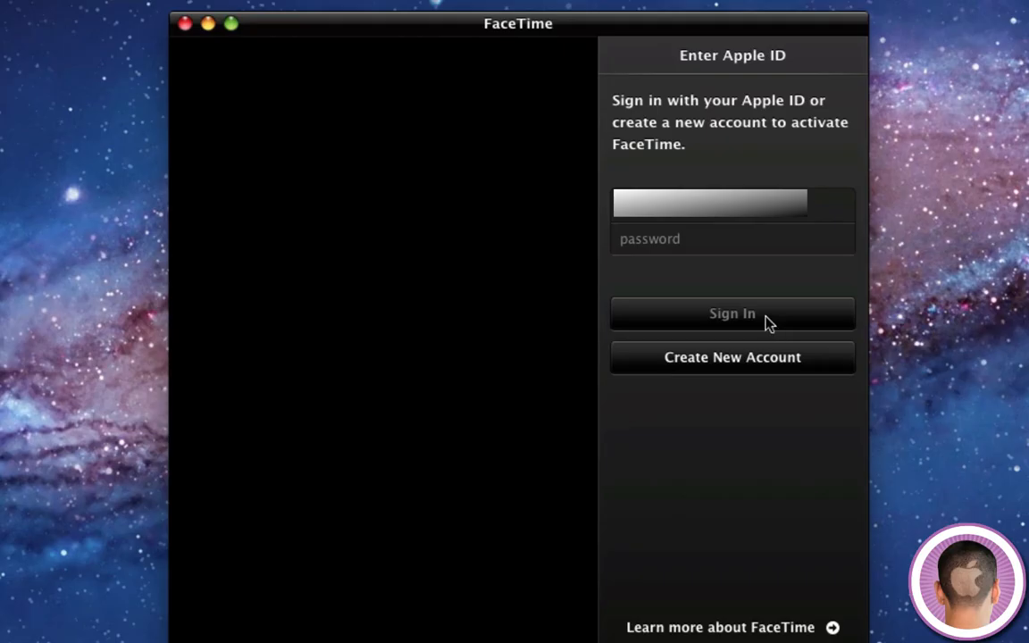
pyautogui.moveTo(699, 322)
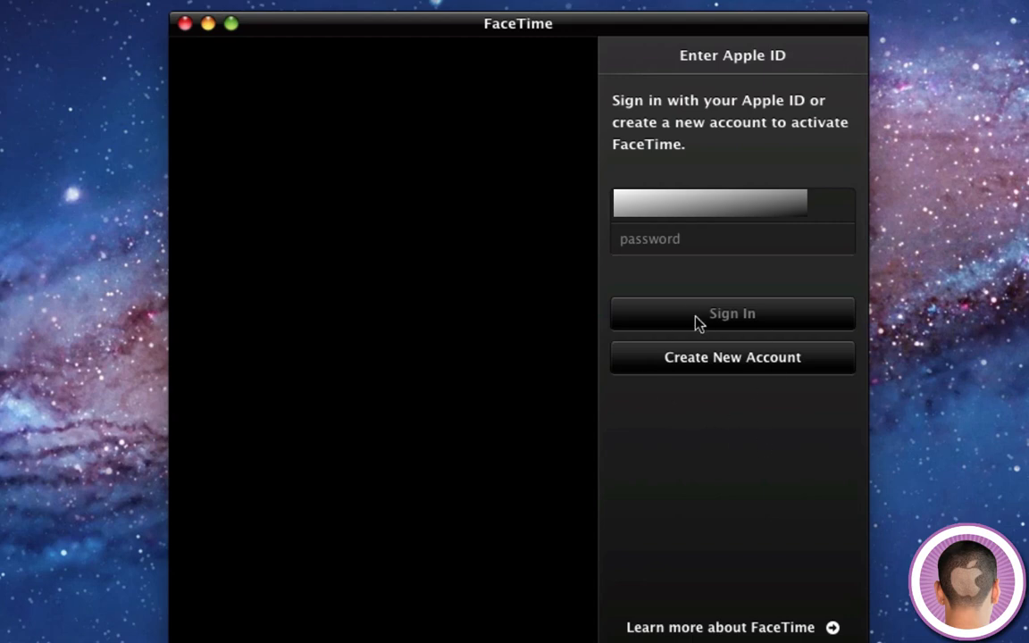
pyautogui.moveTo(697, 356)
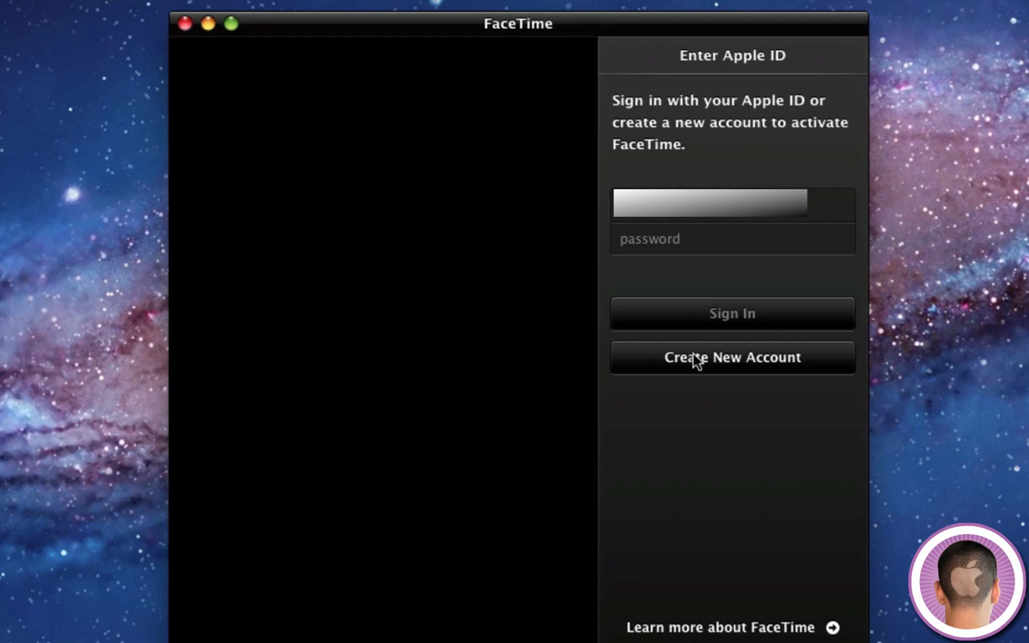
# Start a new Apple ID account and scroll through the New Account form fields
pyautogui.click(731, 357)
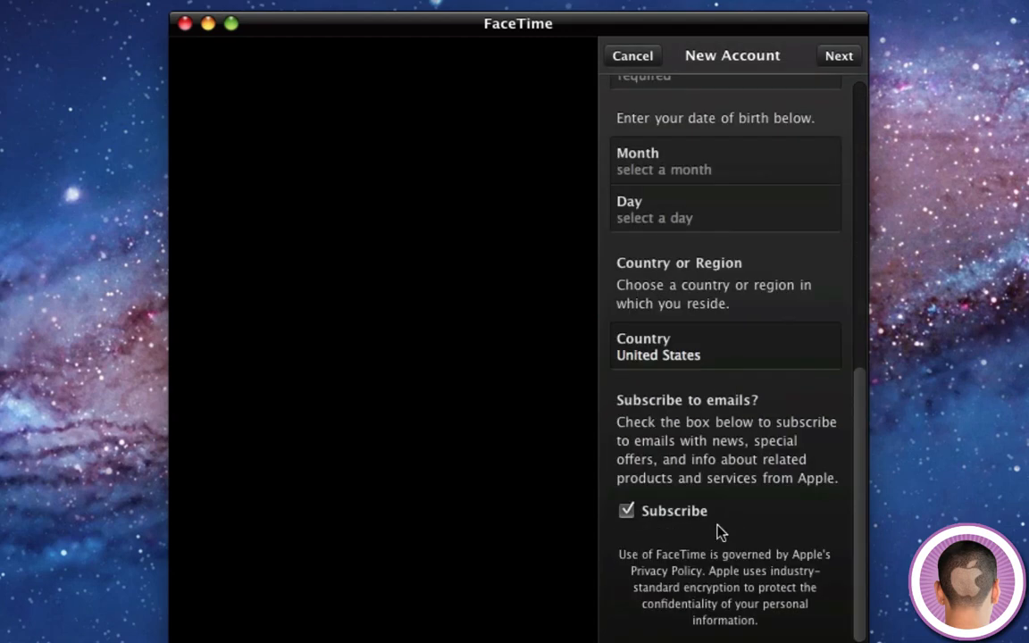
pyautogui.scroll(3)
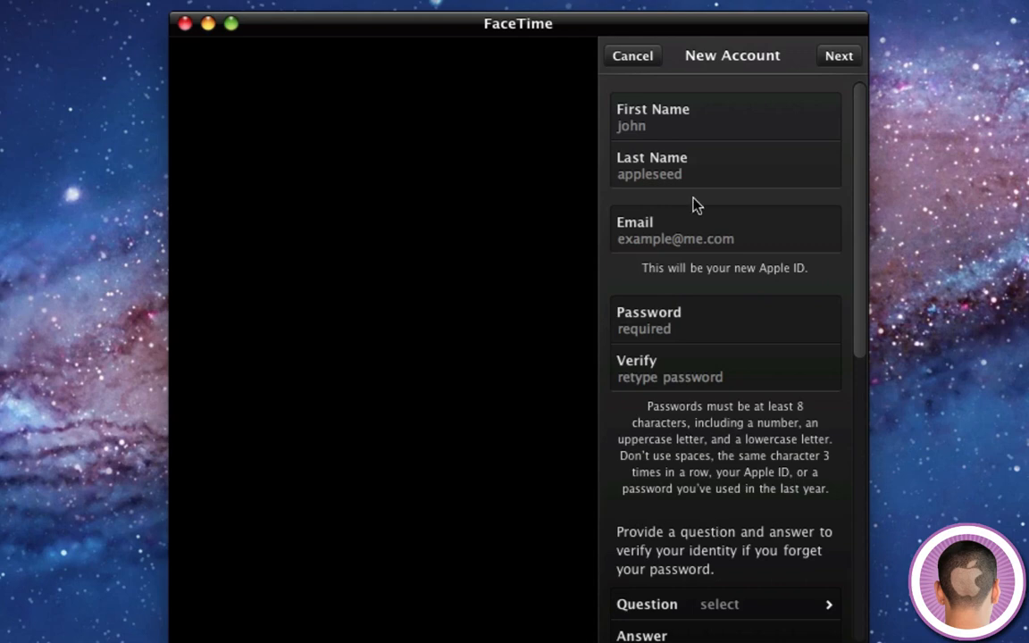
pyautogui.moveTo(647, 68)
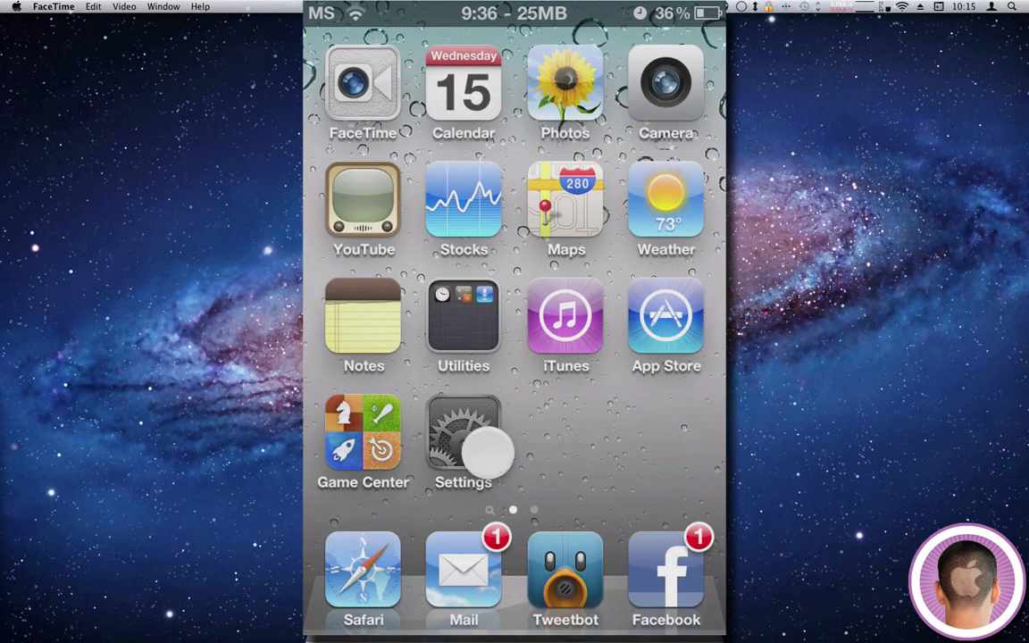
# Open Settings on the iPod touch to configure FaceTime there
pyautogui.click(462, 437)
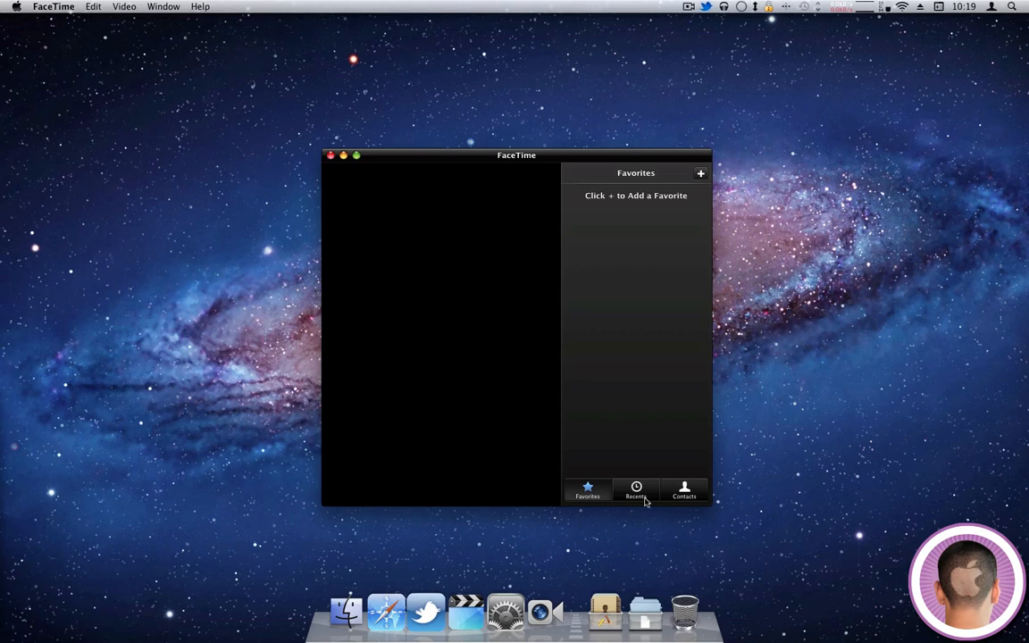
# Go to FaceTime's Recents list to place a call to the iPod touch
pyautogui.click(636, 490)
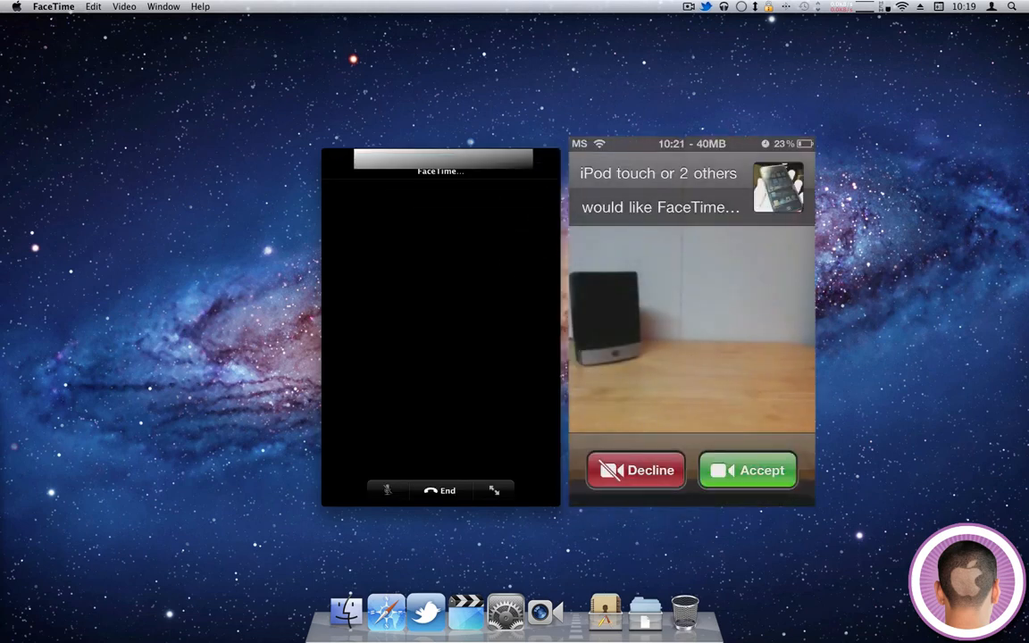
# Accept the incoming FaceTime call on the iPod touch to start live video
pyautogui.click(748, 469)
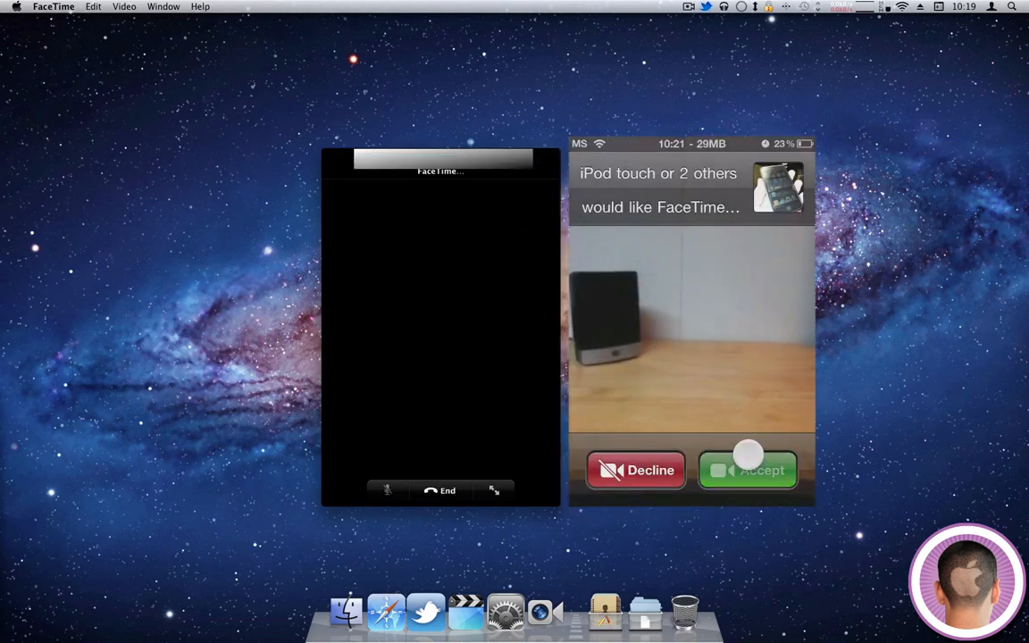
pyautogui.click(747, 470)
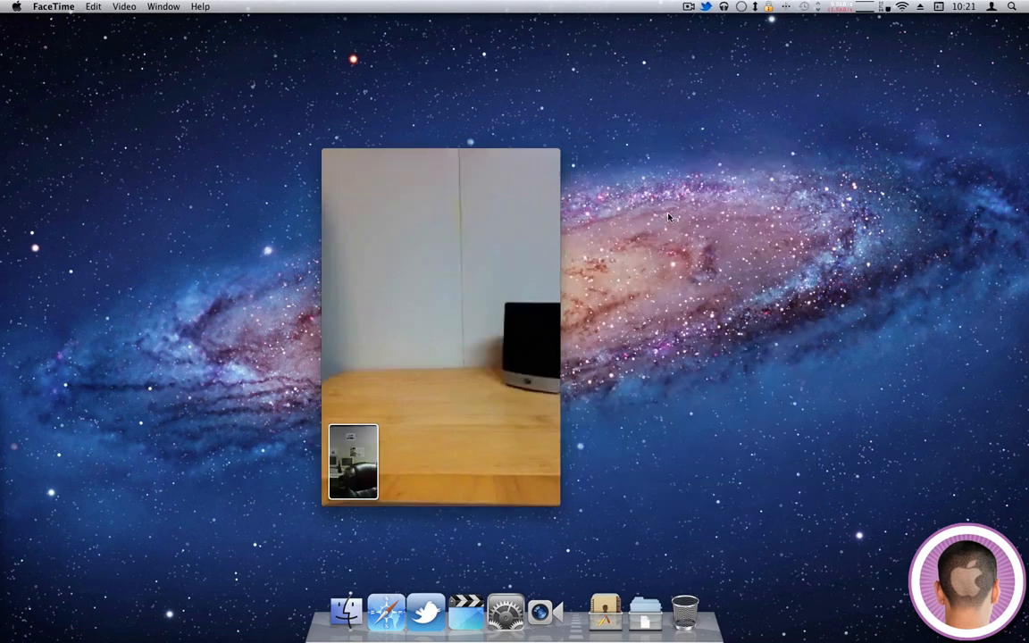